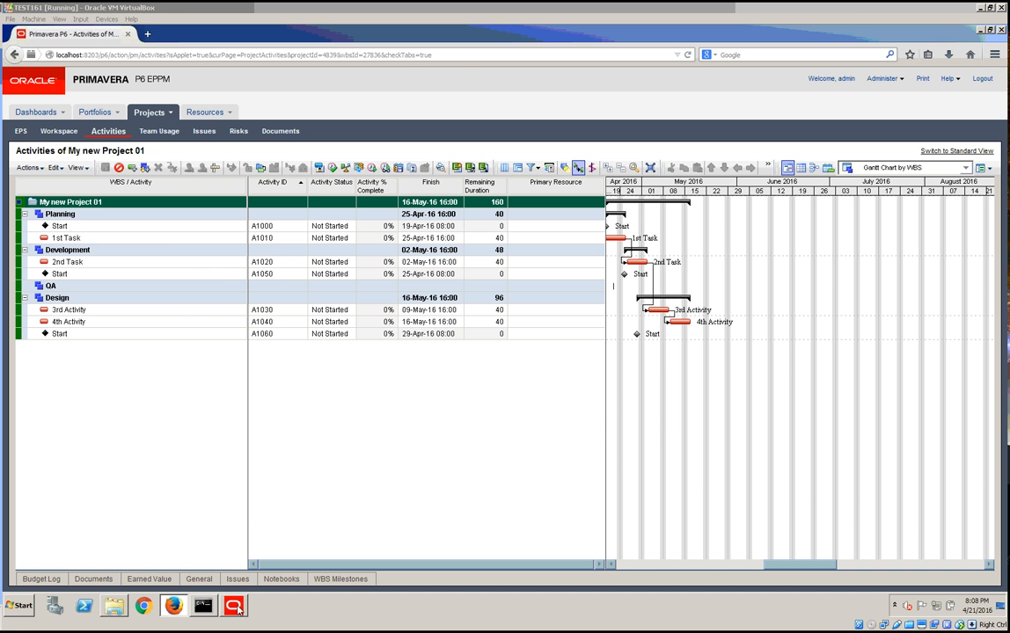
{"action": "mouse_move", "coordinate": [195, 421]}
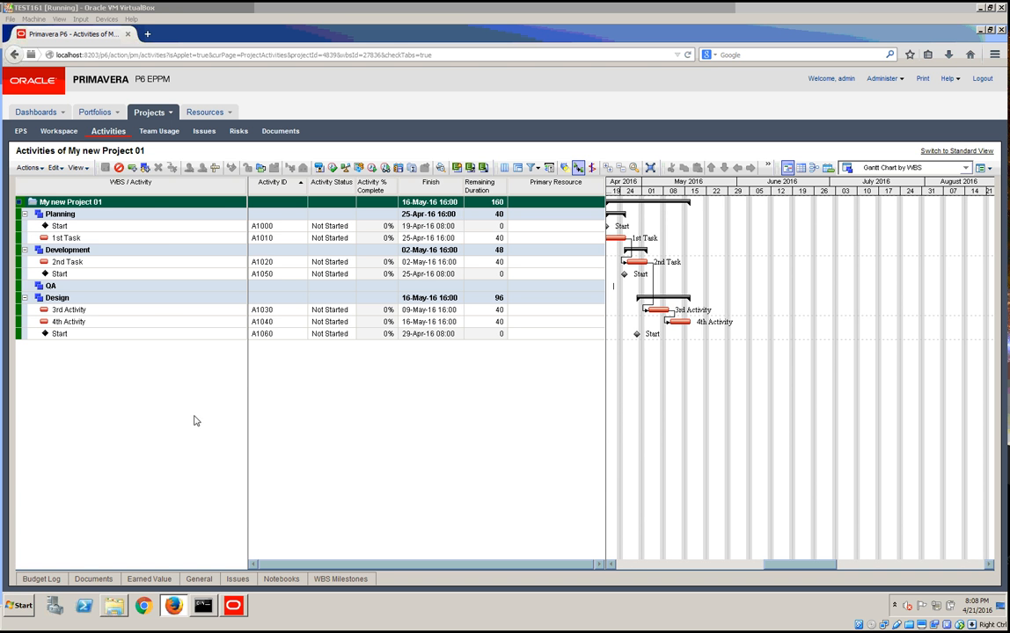
Choose Check Schedule from the activities Actions > Run menu for My new Project 01.
{"action": "left_click", "coordinate": [28, 167]}
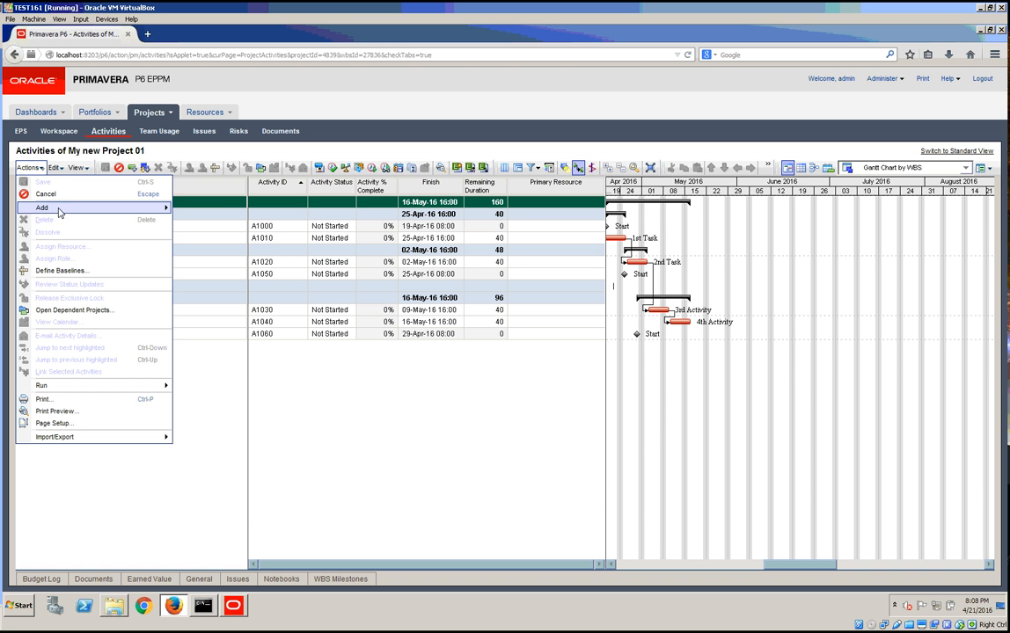
{"action": "mouse_move", "coordinate": [137, 232]}
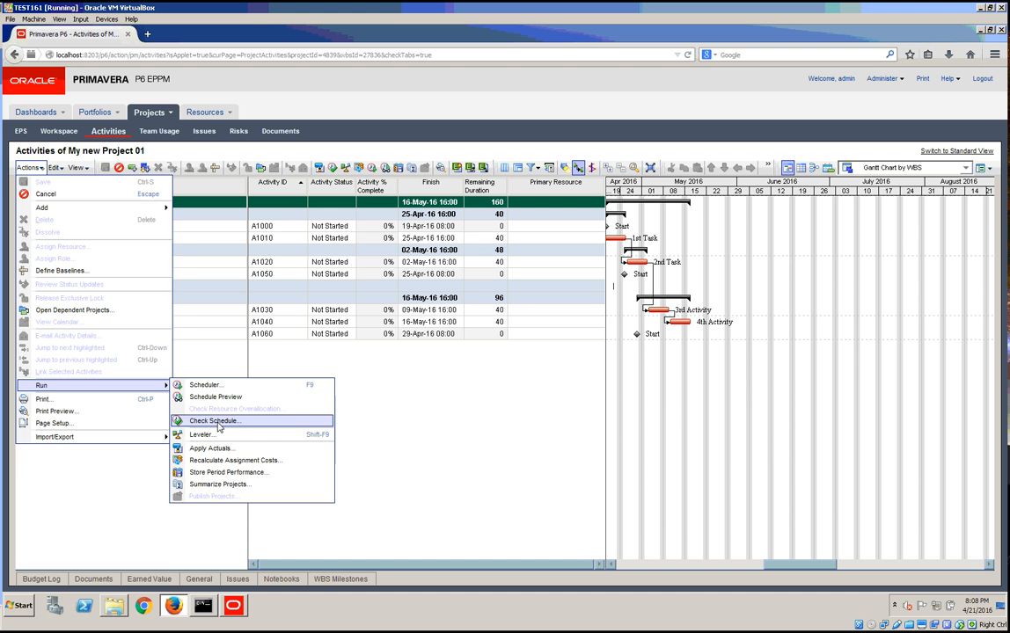
{"action": "left_click", "coordinate": [214, 421]}
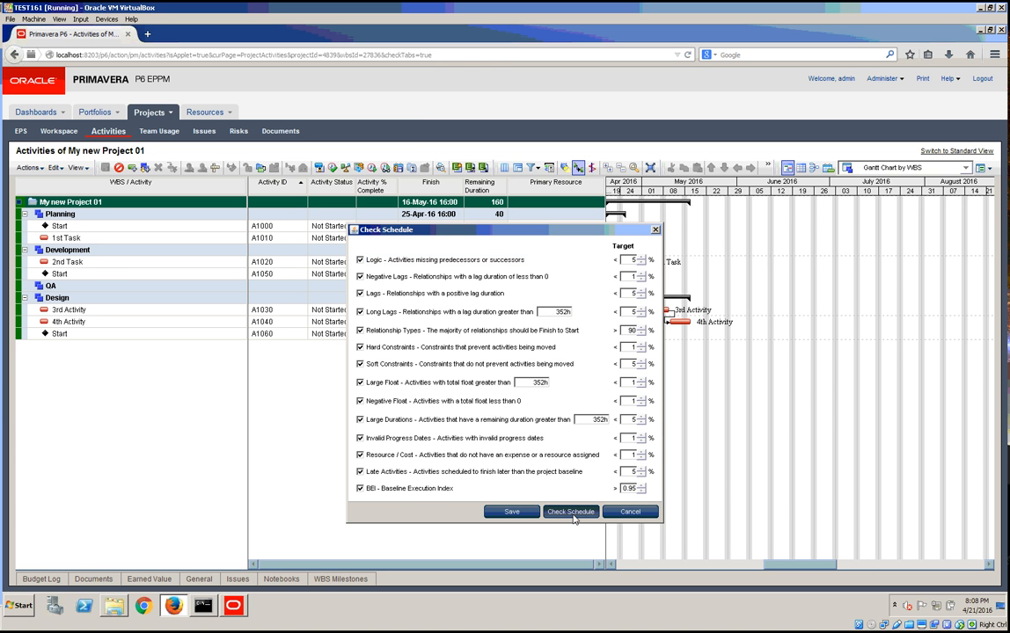
Run the 14-point check with default targets to generate the Schedule Check Report.
{"action": "left_click", "coordinate": [570, 510]}
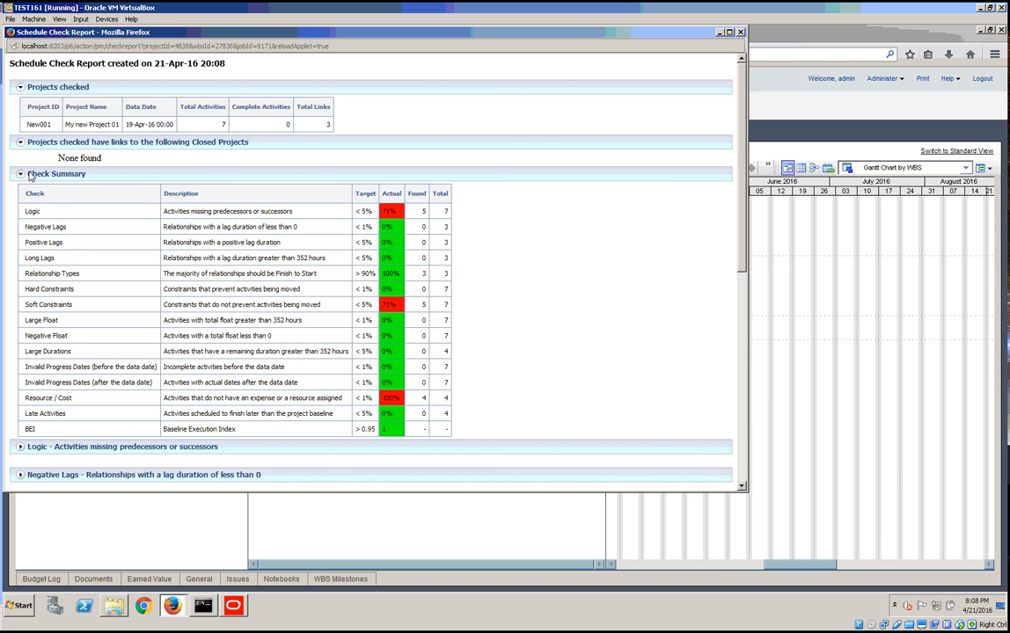
Collapse the Check Summary and review the per-check sections down to Links to Closed Projects.
{"action": "left_click", "coordinate": [21, 174]}
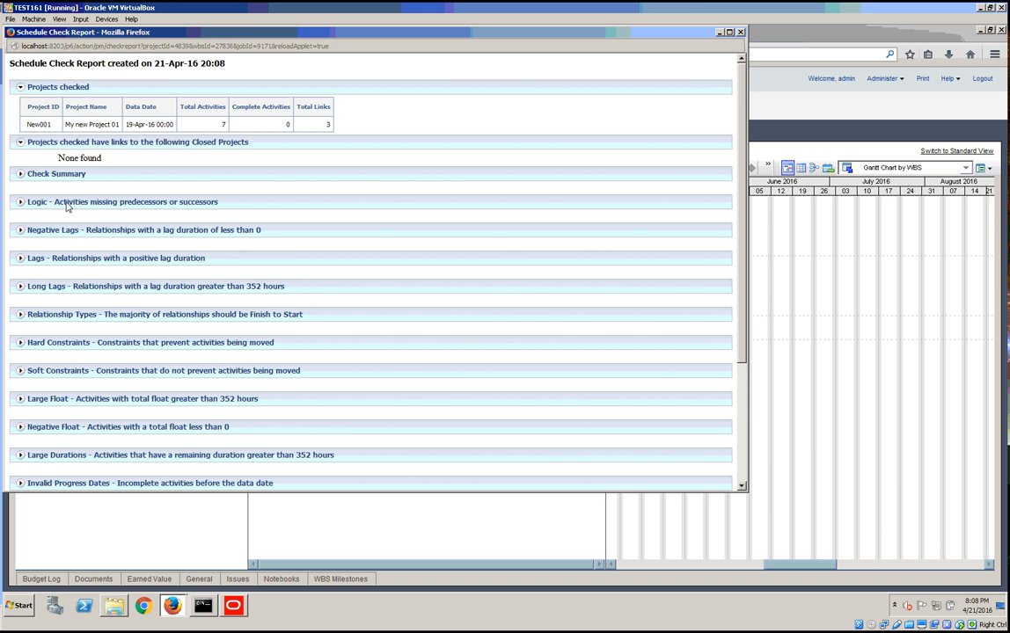
{"action": "scroll", "scroll_direction": "down", "scroll_amount": 3}
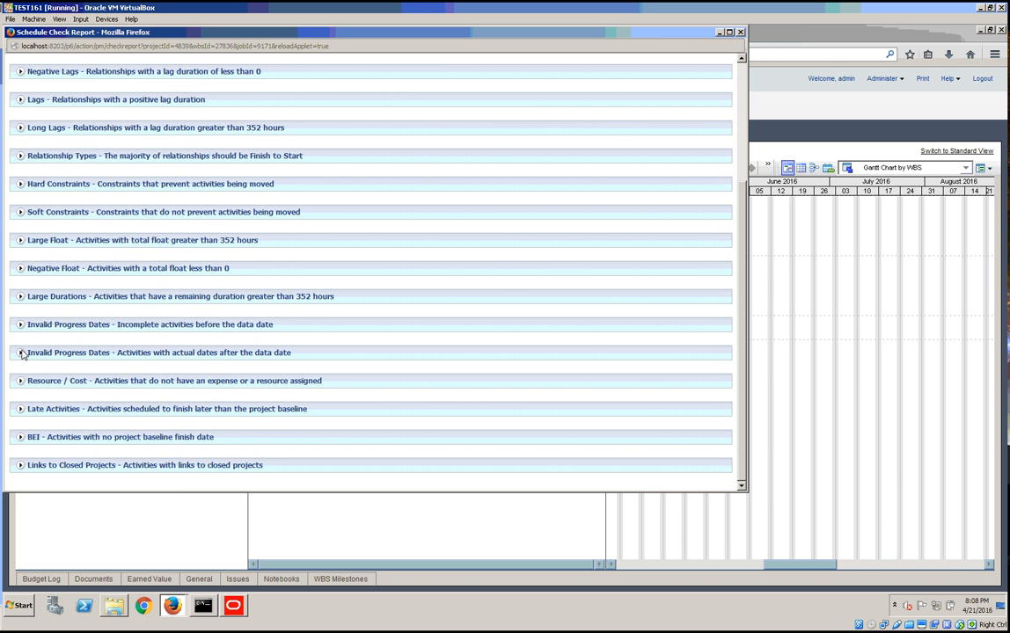